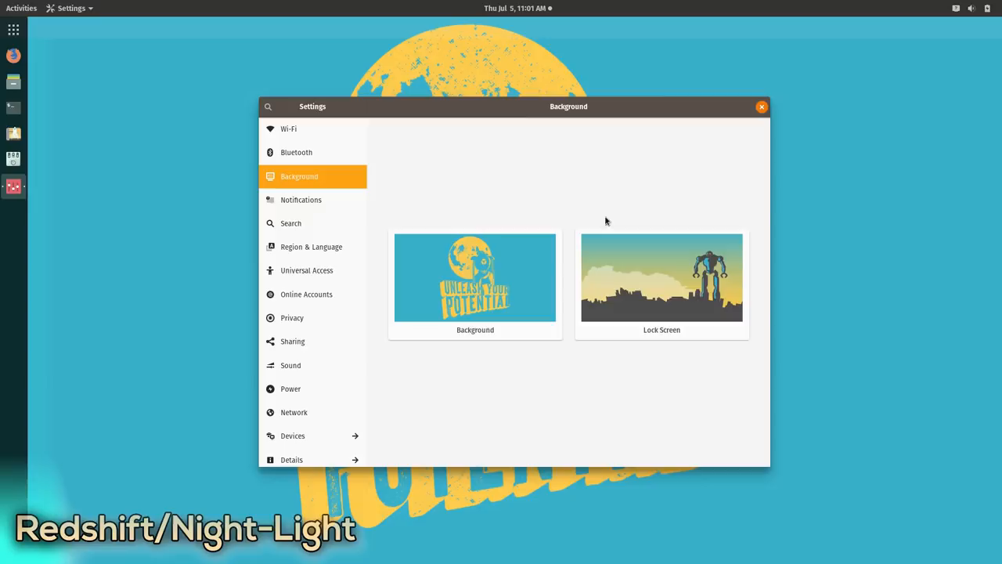
Step: Turn on Night Light under Displays with a manual 8:00 PM–6:00 AM schedule
left_click(292, 435)
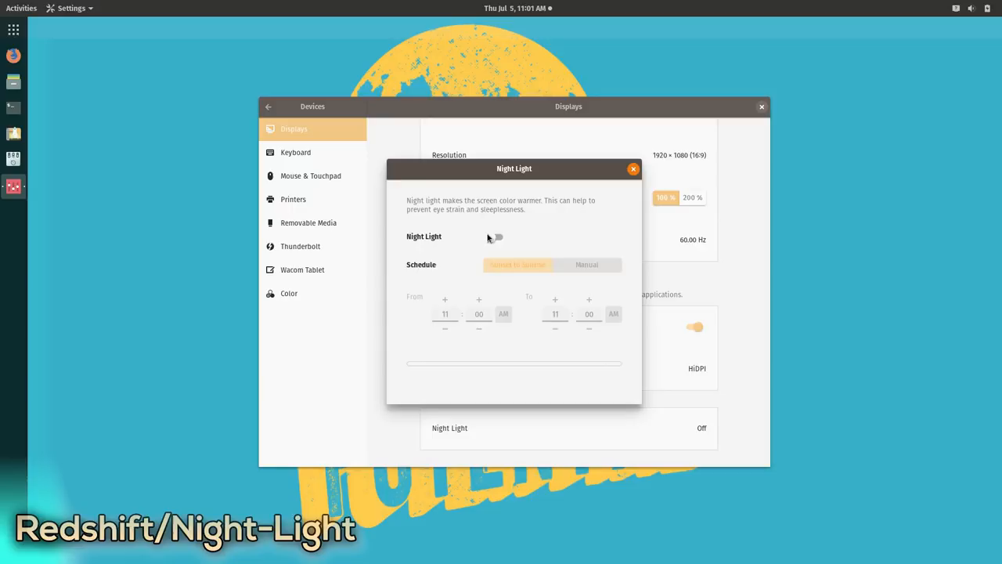
left_click(494, 236)
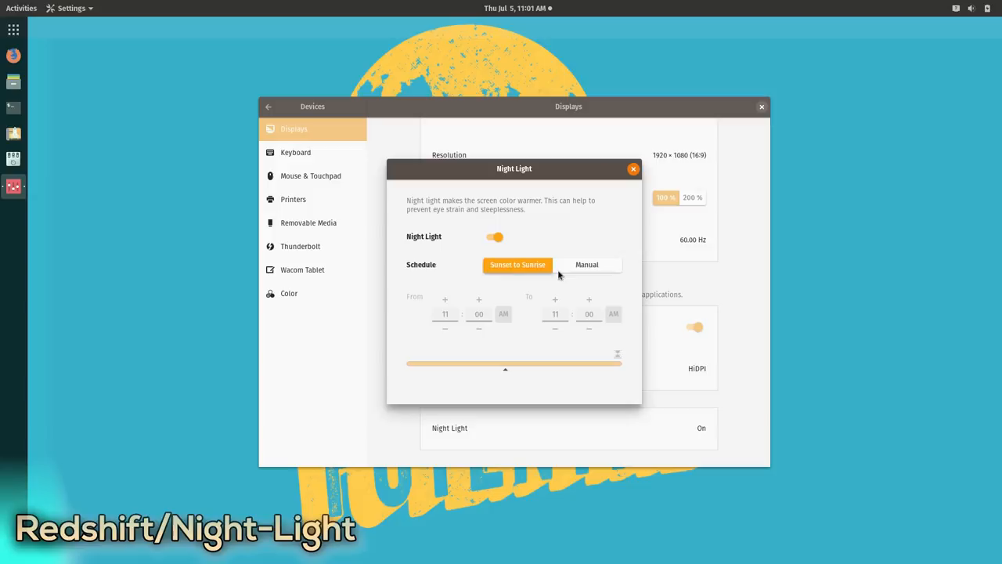
left_click(586, 264)
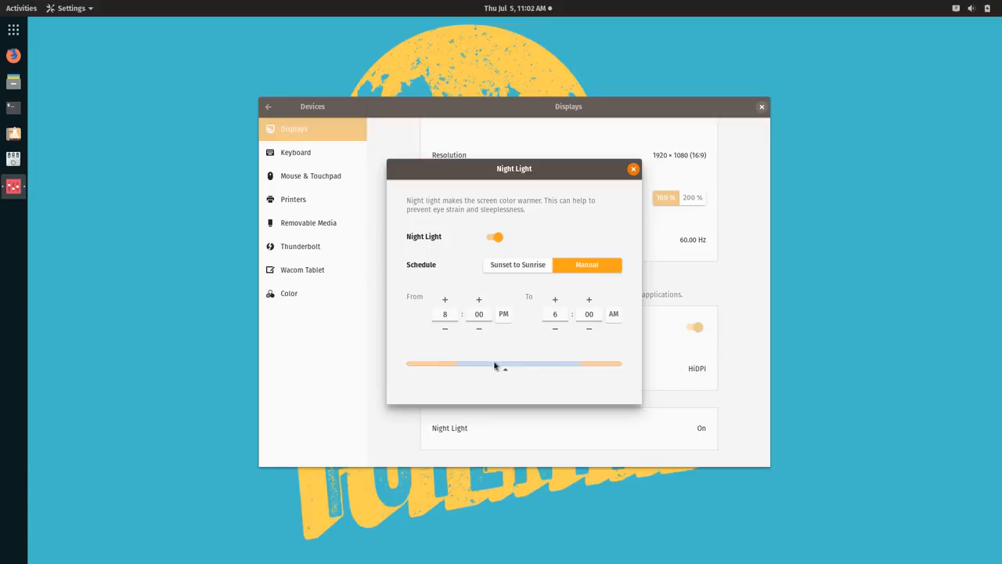
left_click(494, 236)
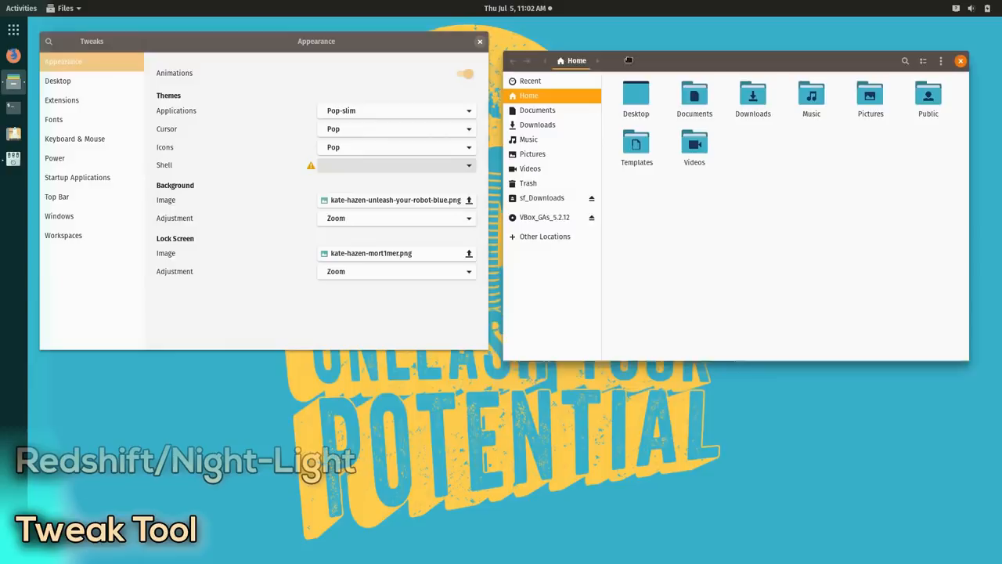
Step: Set the Applications theme to Pop, then view Desktop, Extensions, Top Bar and Windows settings
left_click(397, 110)
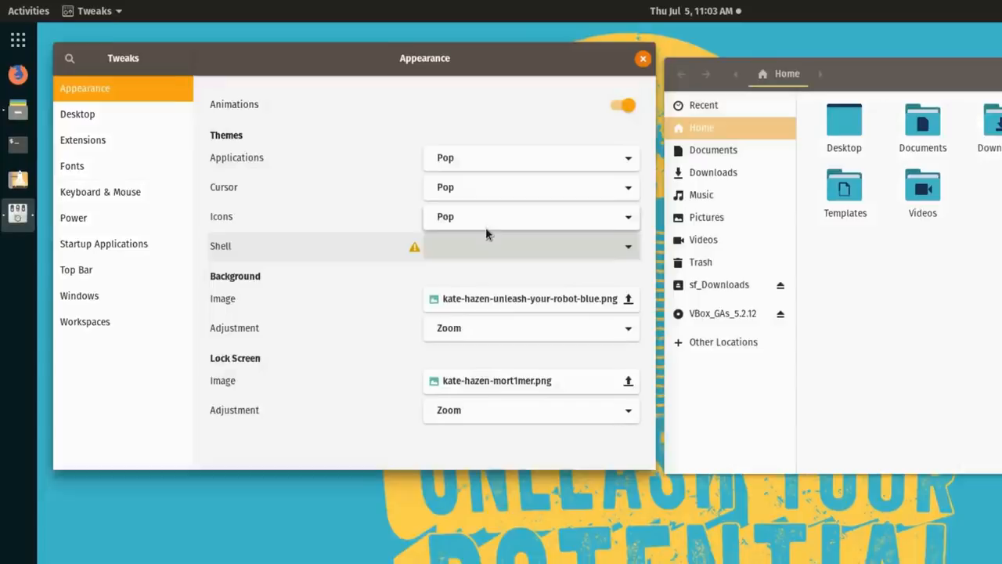
left_click(77, 114)
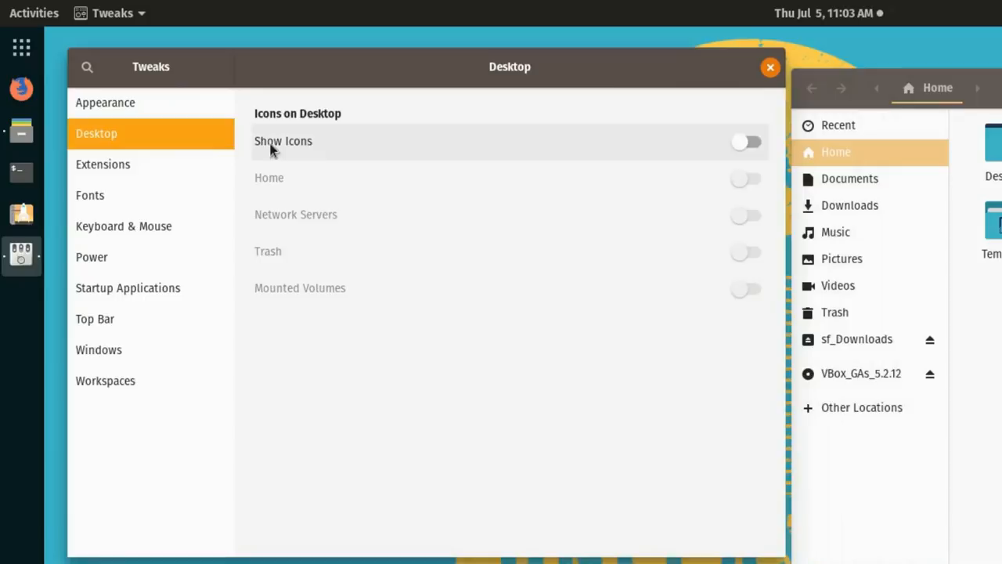
left_click(103, 165)
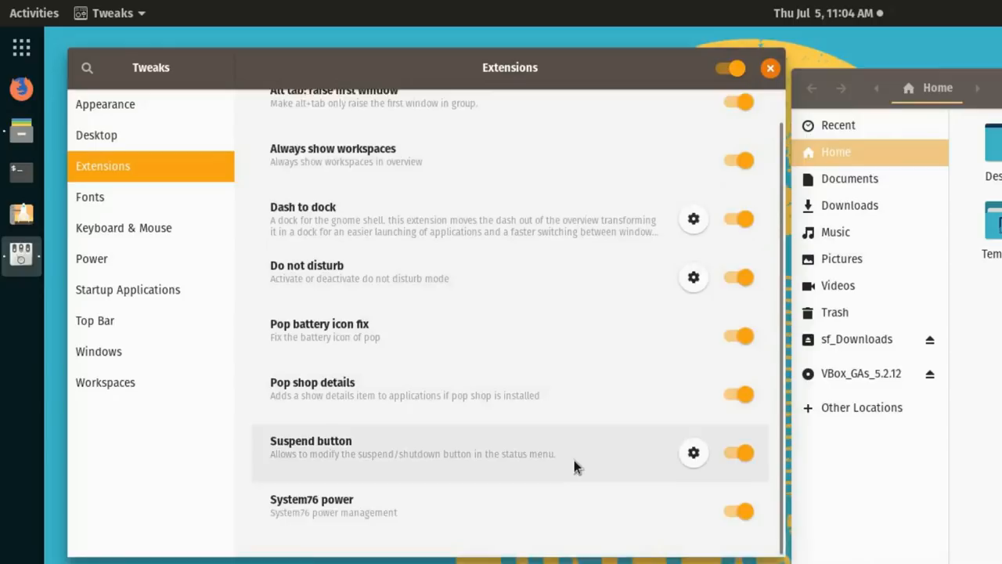
left_click(95, 318)
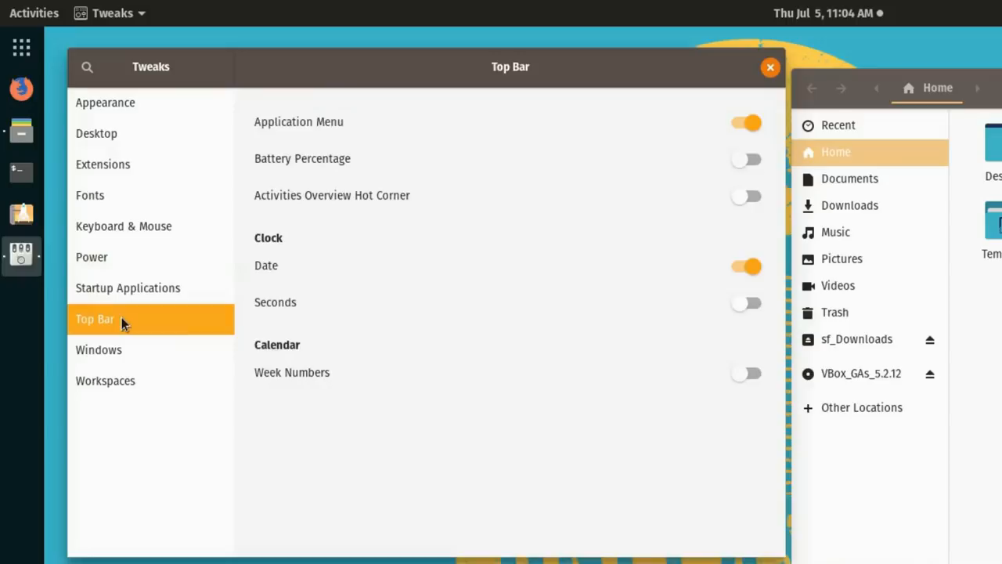
left_click(99, 349)
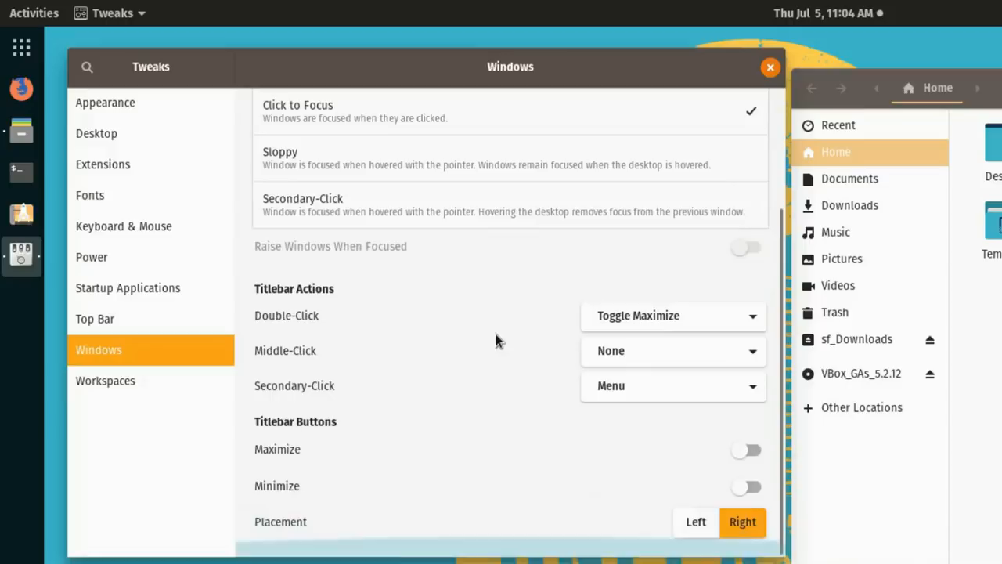
left_click(672, 350)
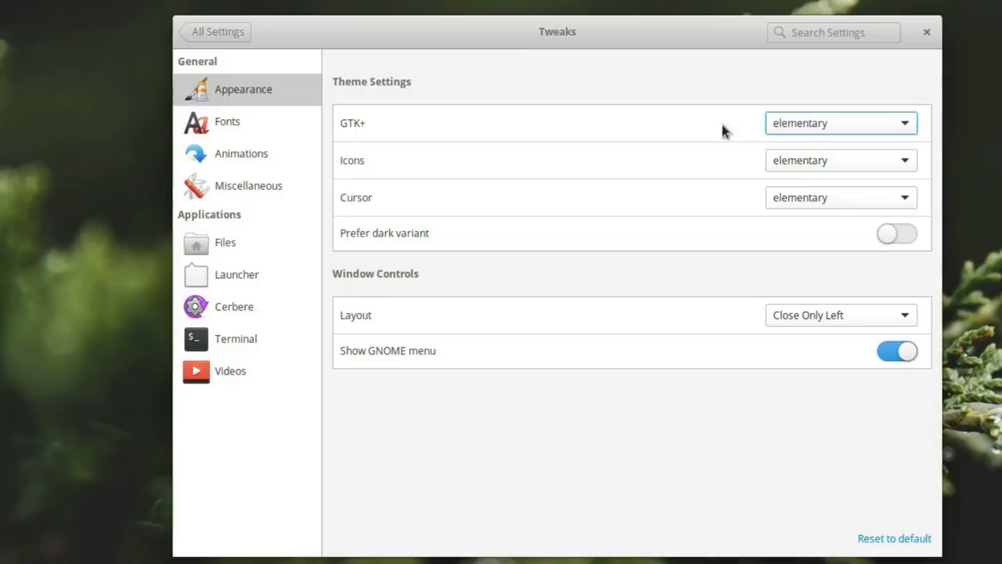
Step: Try elementary and OS X window layouts, keep Close Only Left, then adjust Files single-click opening
left_click(839, 123)
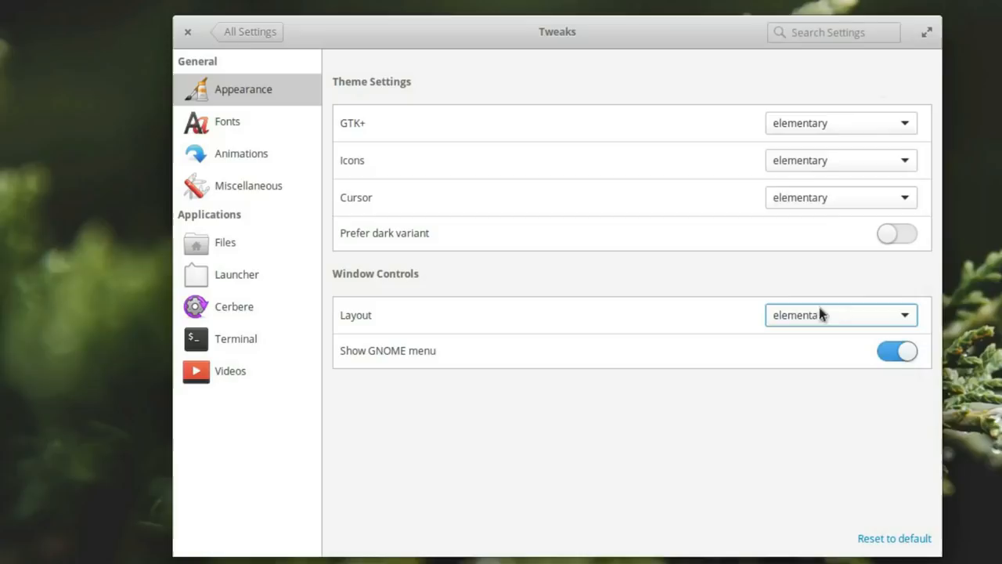
left_click(841, 314)
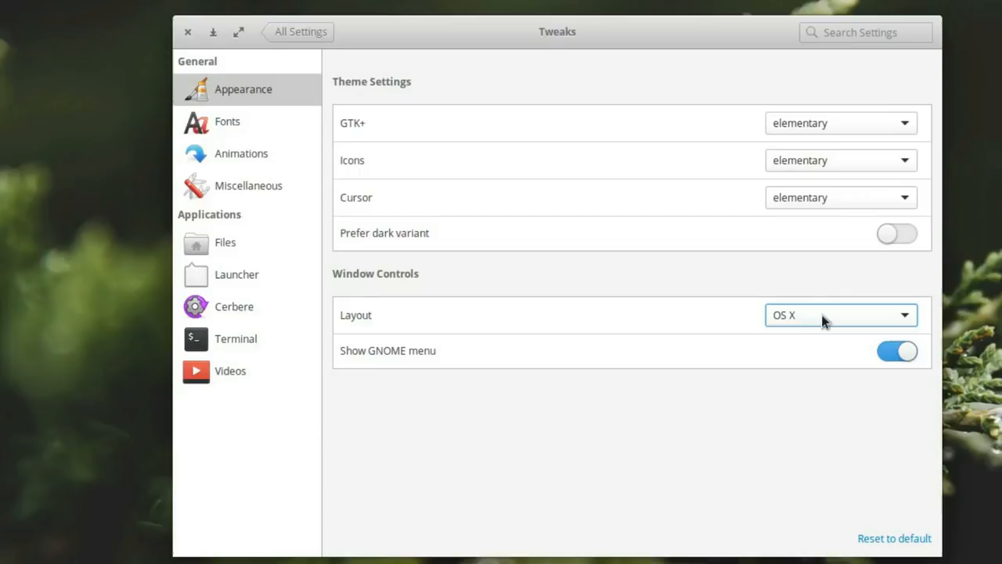
left_click(840, 314)
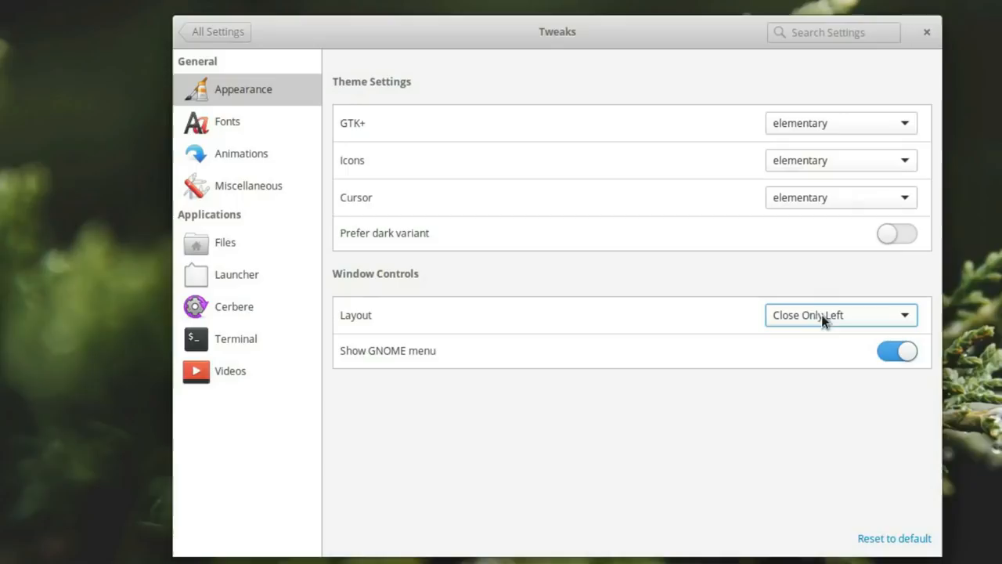
left_click(226, 242)
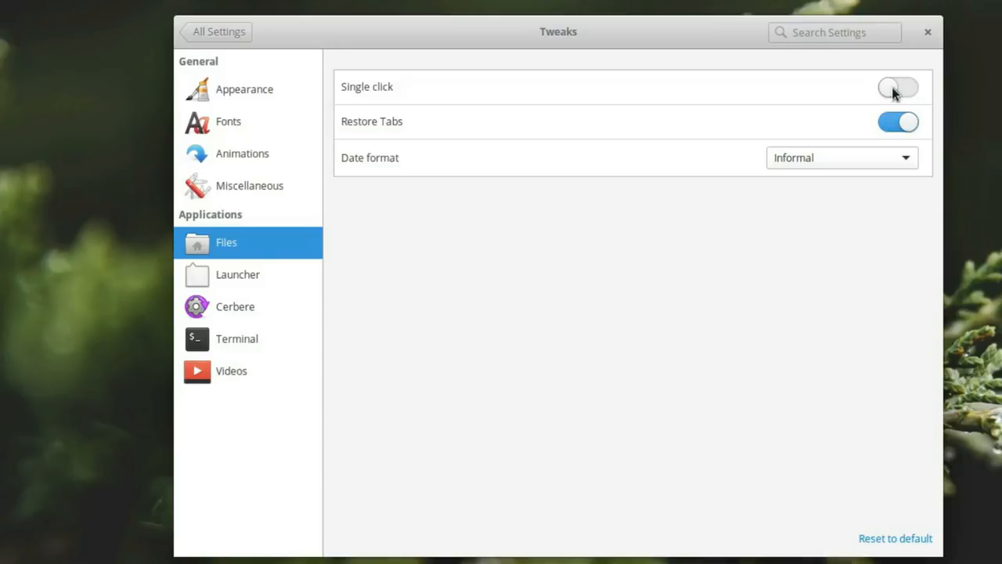
left_click(928, 32)
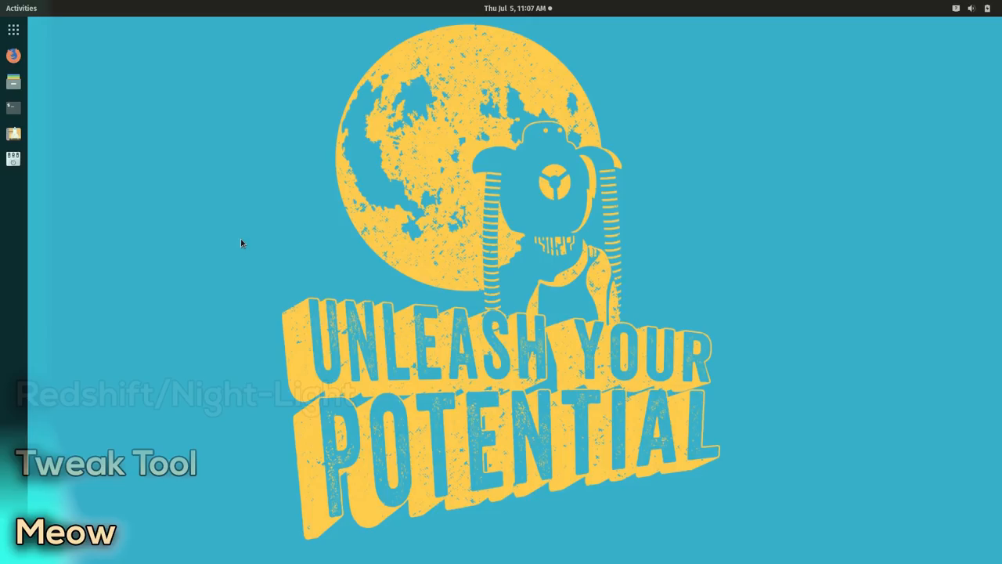
Step: Launch Meow from the dock and move its window up and to the left
left_click(22, 8)
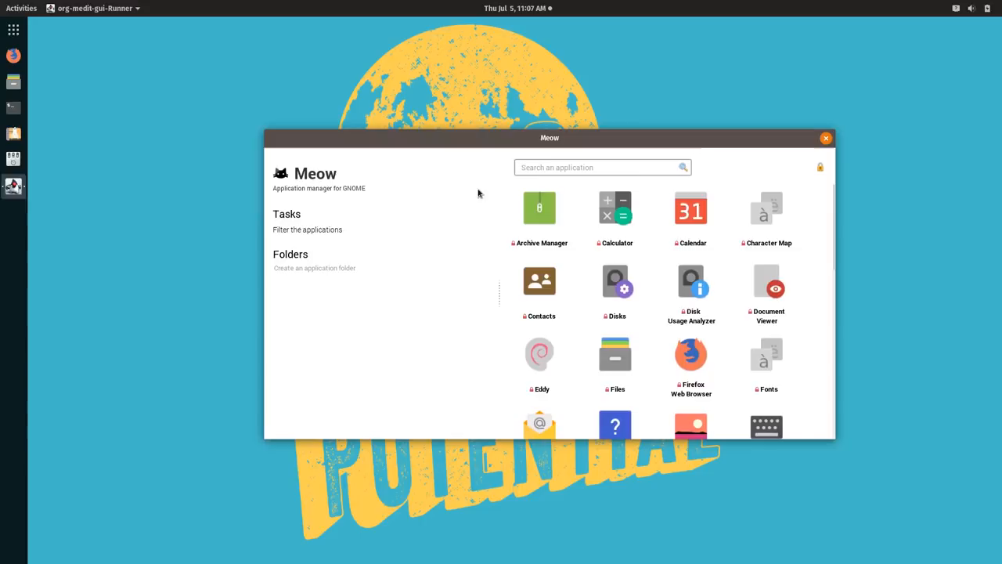
left_click_drag(549, 138, 497, 122)
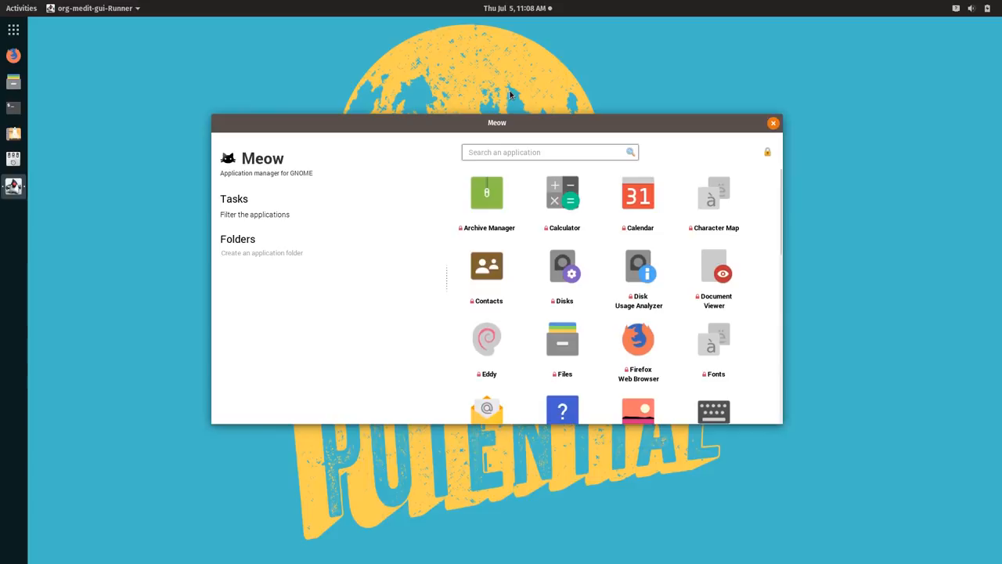
scroll("down", 3)
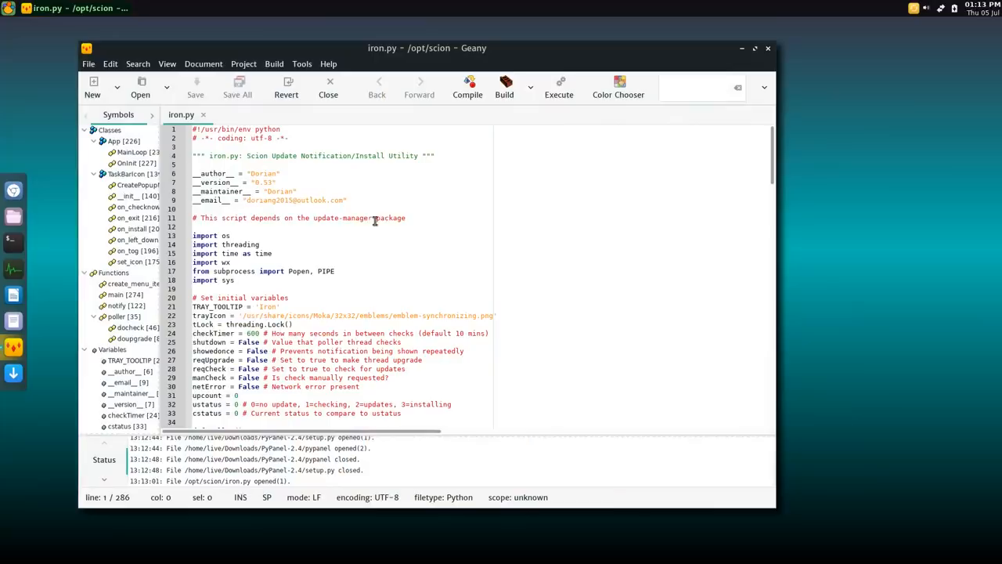
scroll("down", 3)
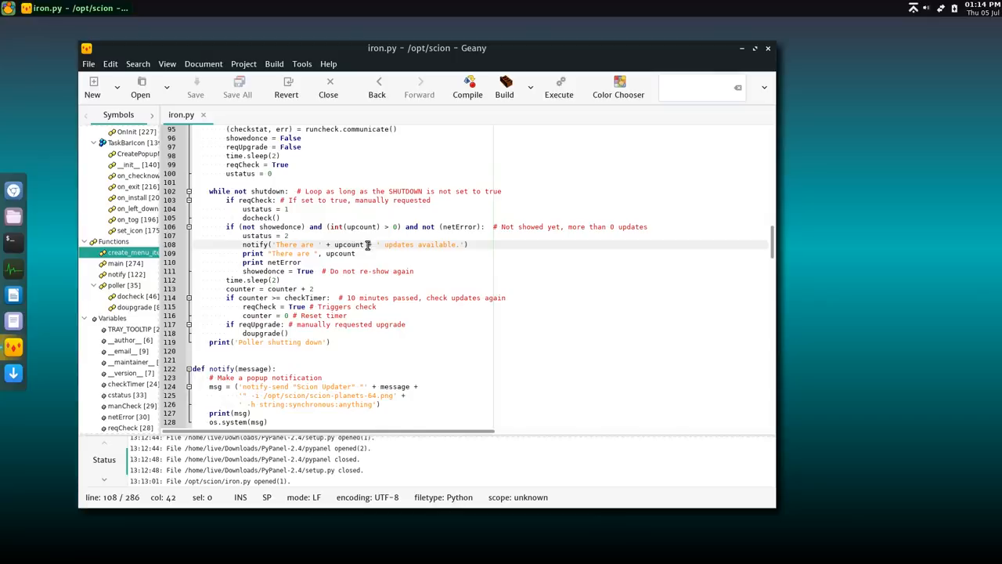
left_click(109, 63)
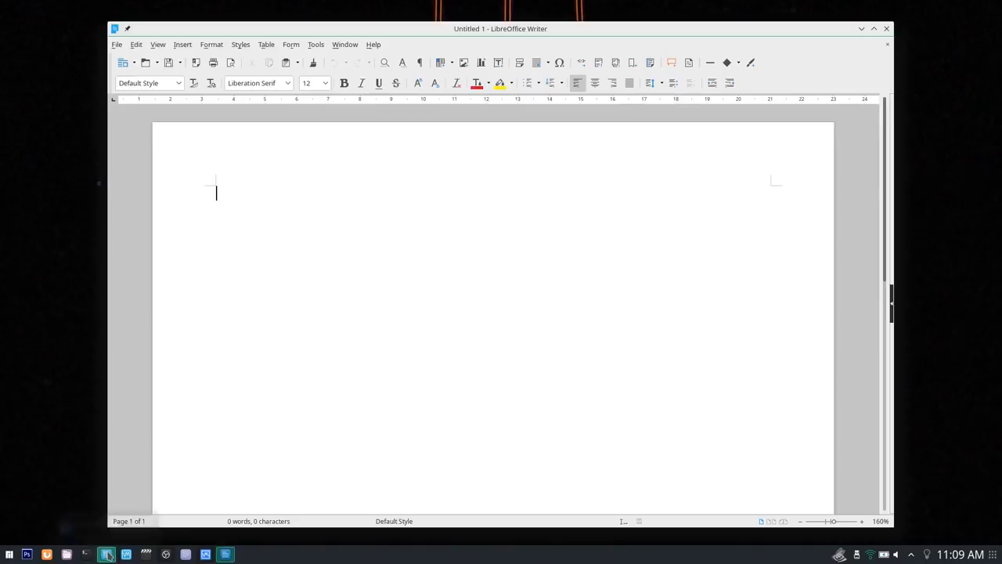
Step: Open easychair.docx in Writer and scroll through the EPiC Series writing guide
left_click(9, 554)
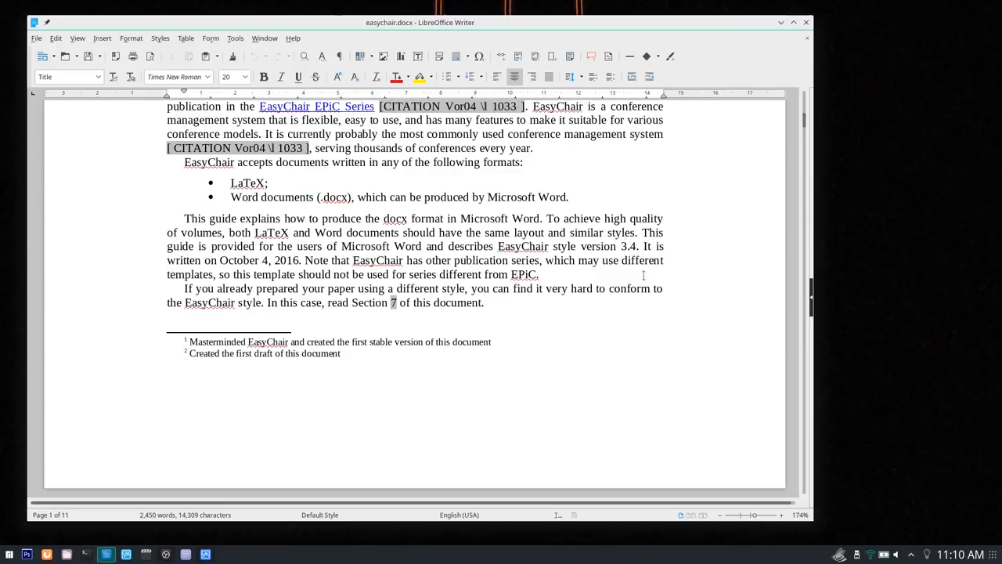
scroll("down", 3)
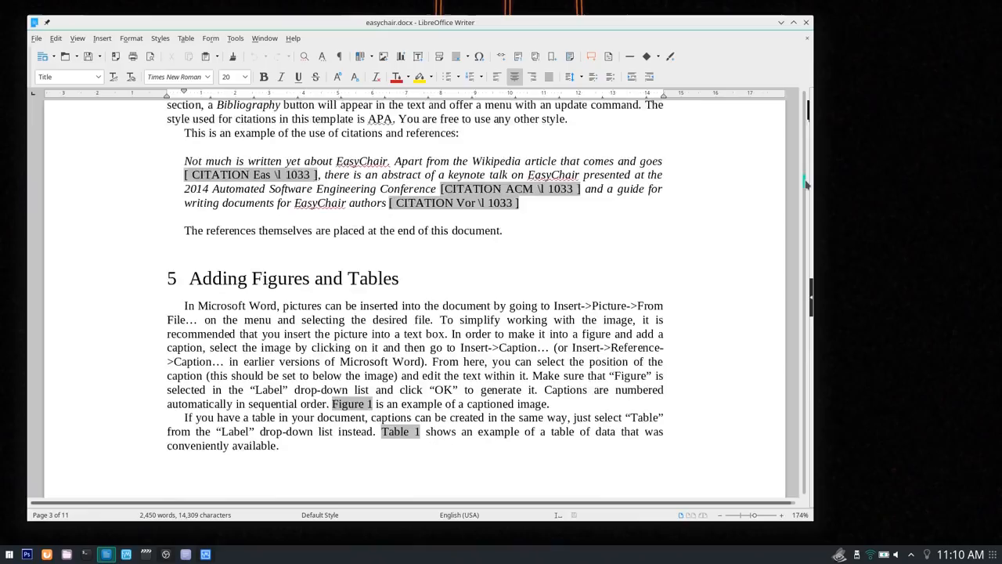
scroll("down", 3)
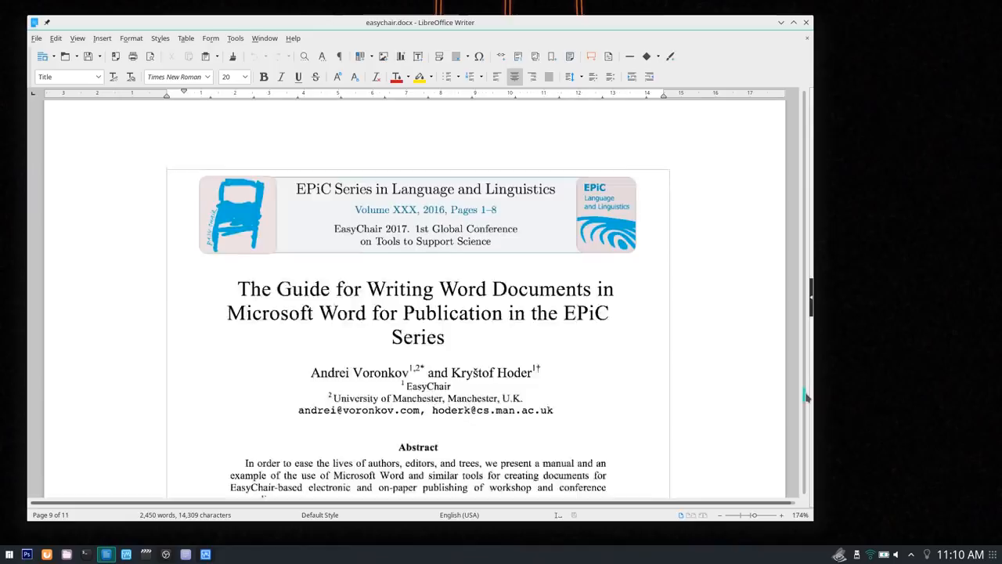
scroll("down", 3)
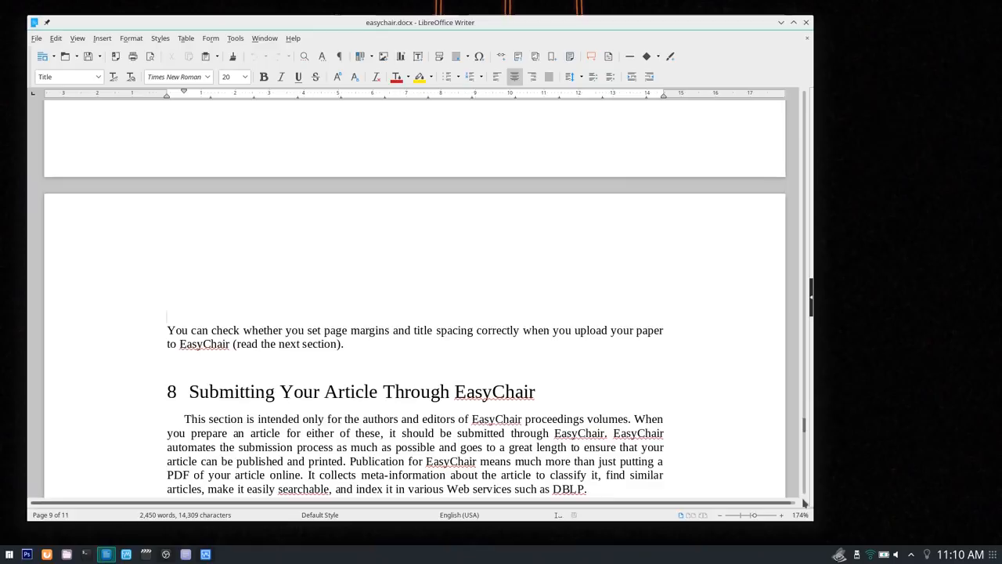
scroll("down", 3)
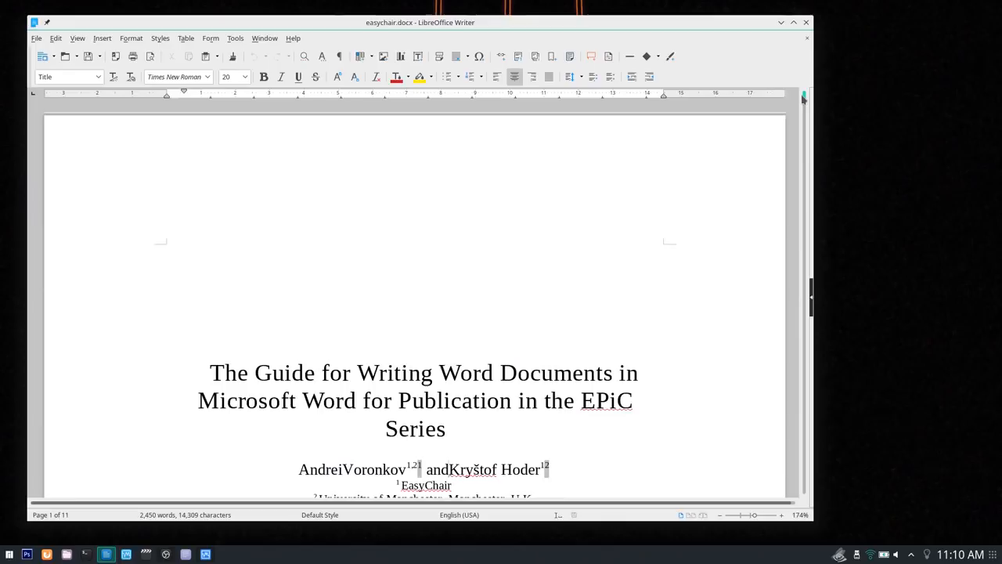
scroll("down", 3)
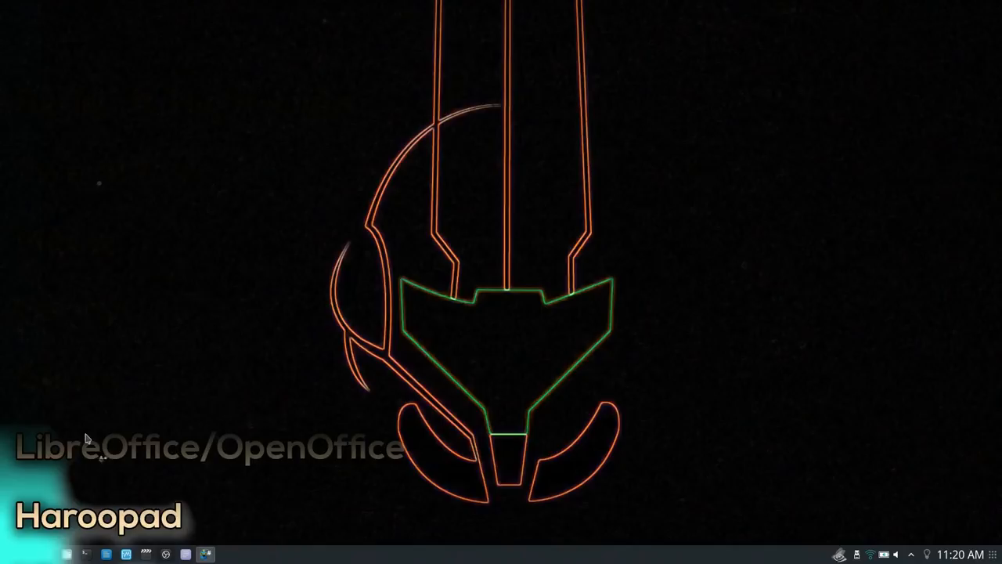
Step: Type a '##Sub Heading' markdown header into Haroopad's editor pane
left_click(206, 554)
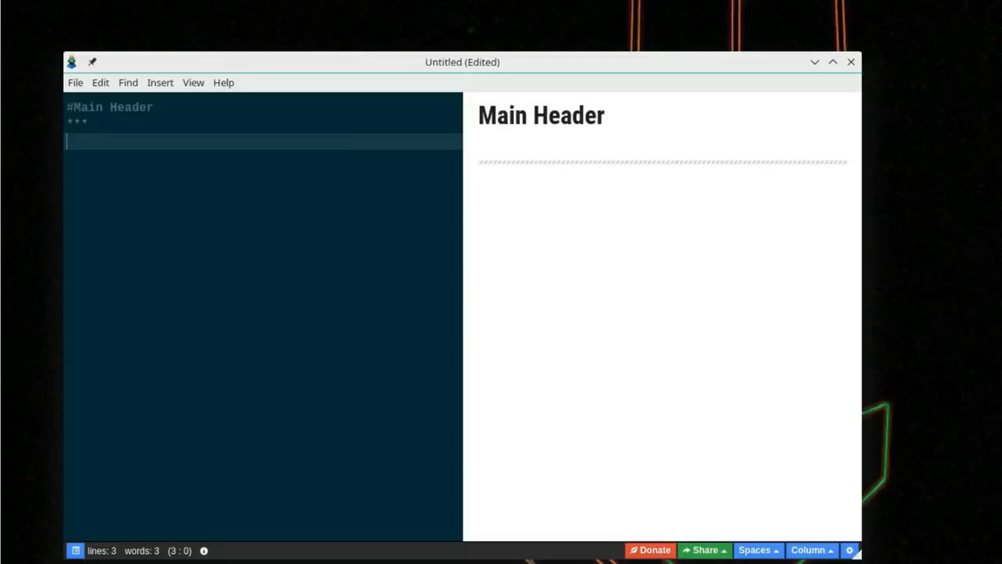
type("##Sub Heading")
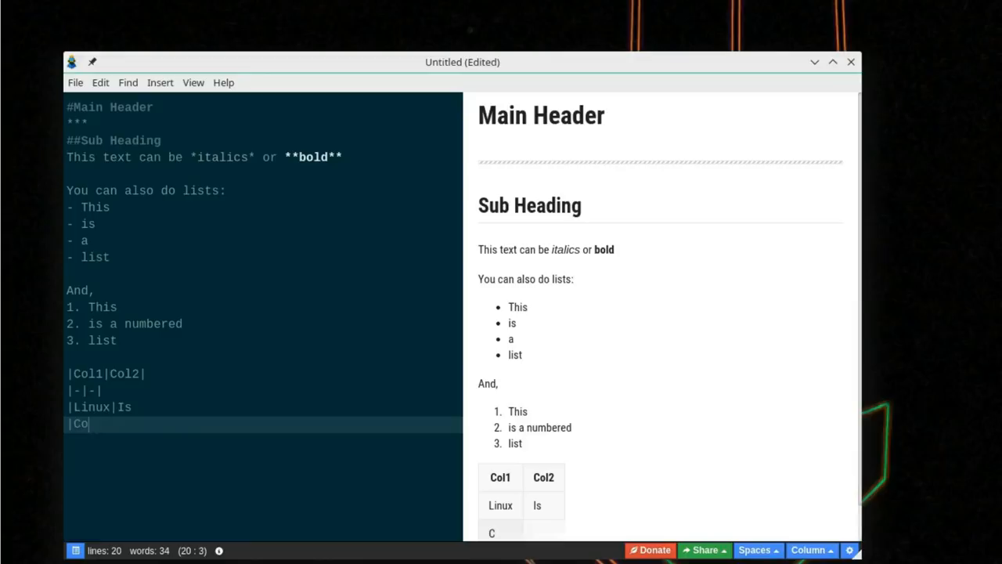
left_click(76, 550)
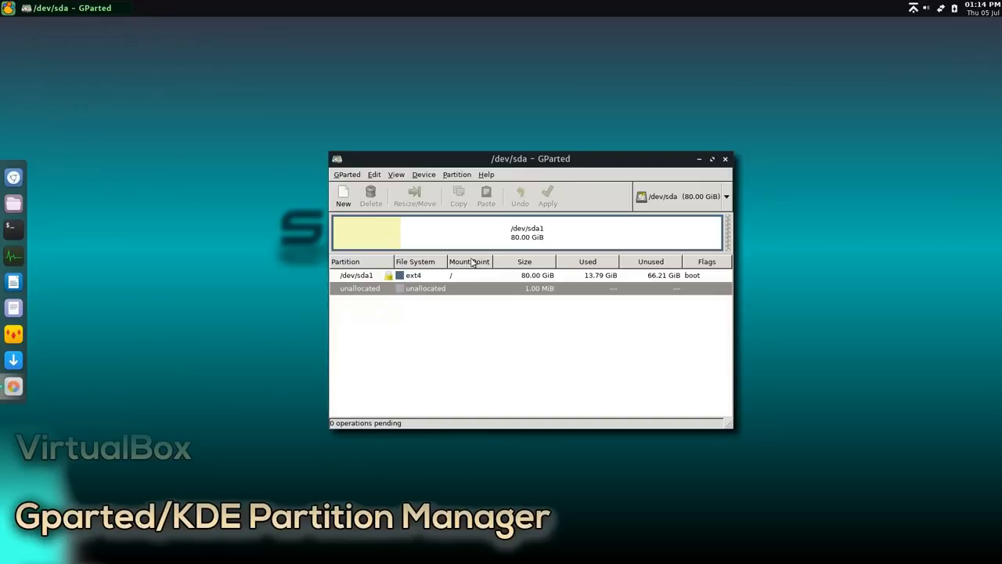
Step: Move the GParted window, then select the 931.51 GiB ATA HGST disk in Partition Manager
left_click_drag(530, 158, 340, 94)
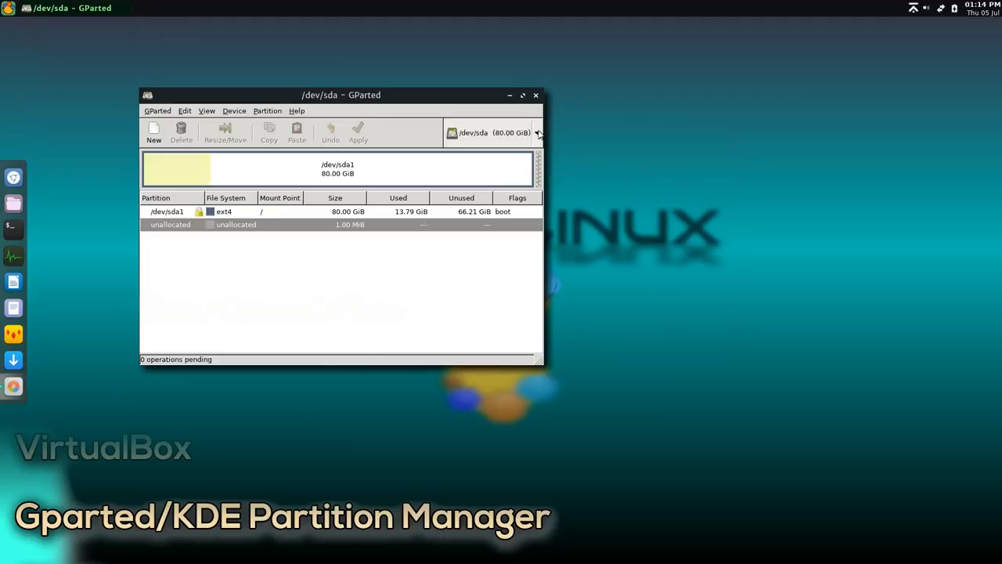
left_click(226, 131)
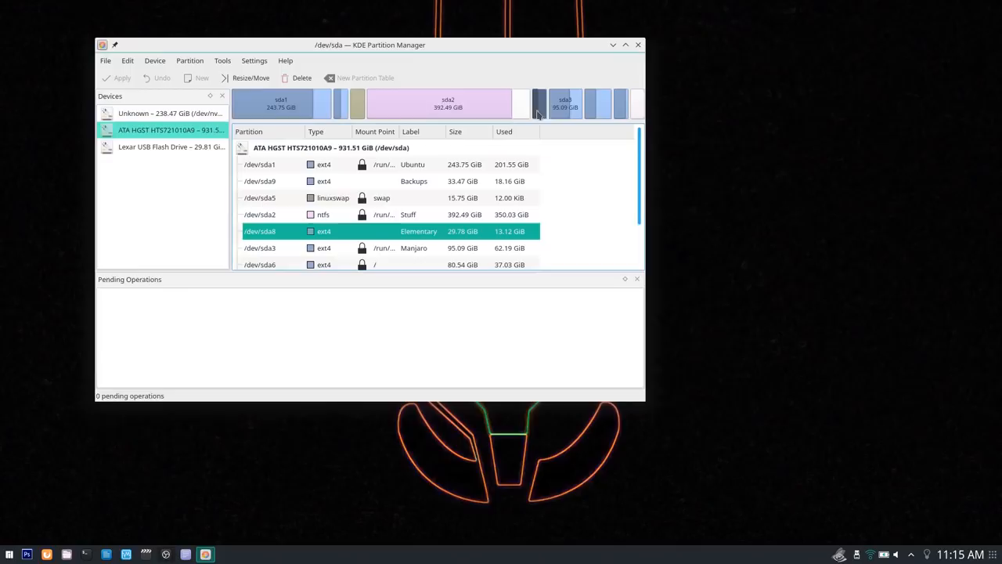
left_click(250, 78)
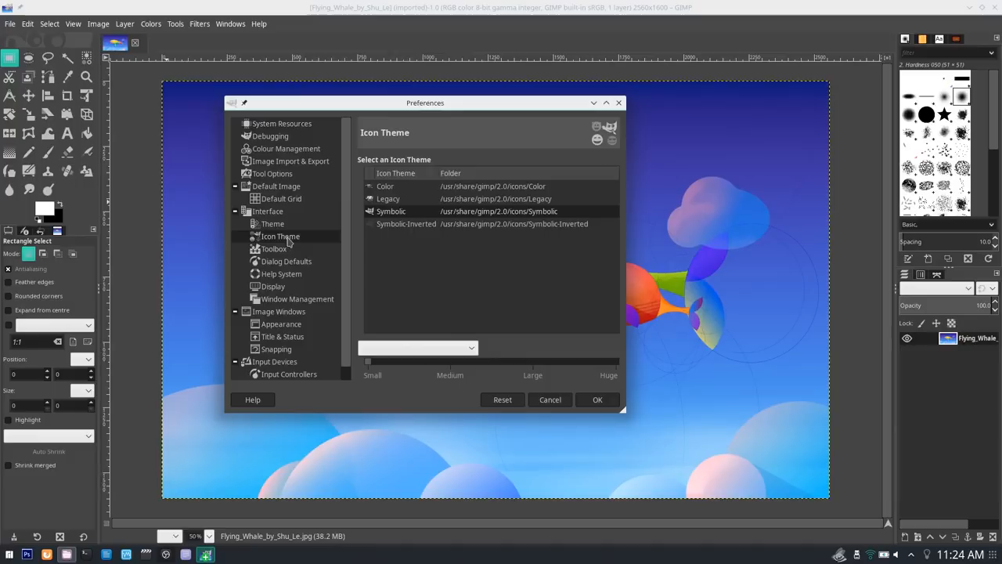
Step: Show the Interface > Icon Theme page in GIMP Preferences
left_click(273, 223)
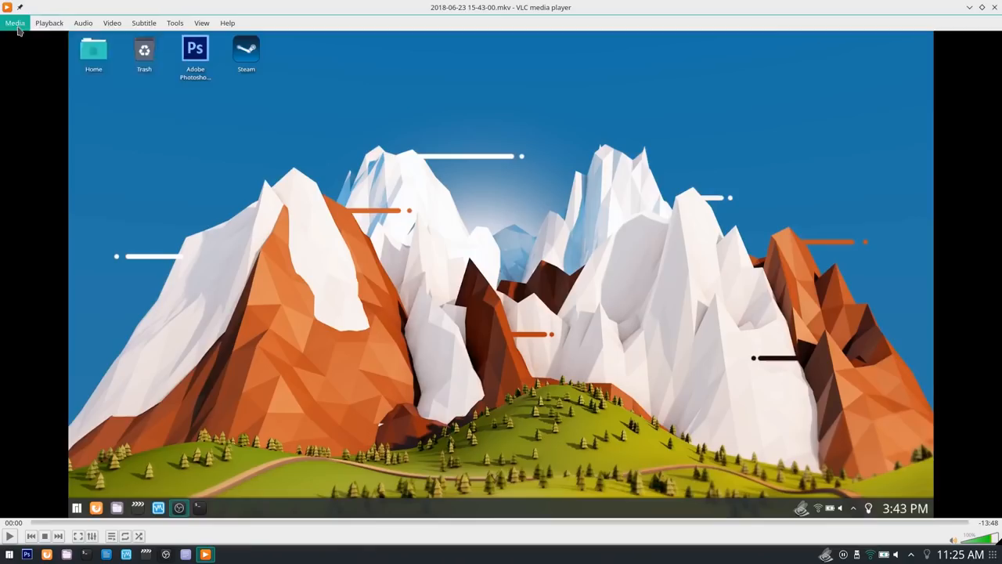
Step: Add the recorded .flv file under Media > Convert/Save and proceed to conversion
left_click(14, 23)
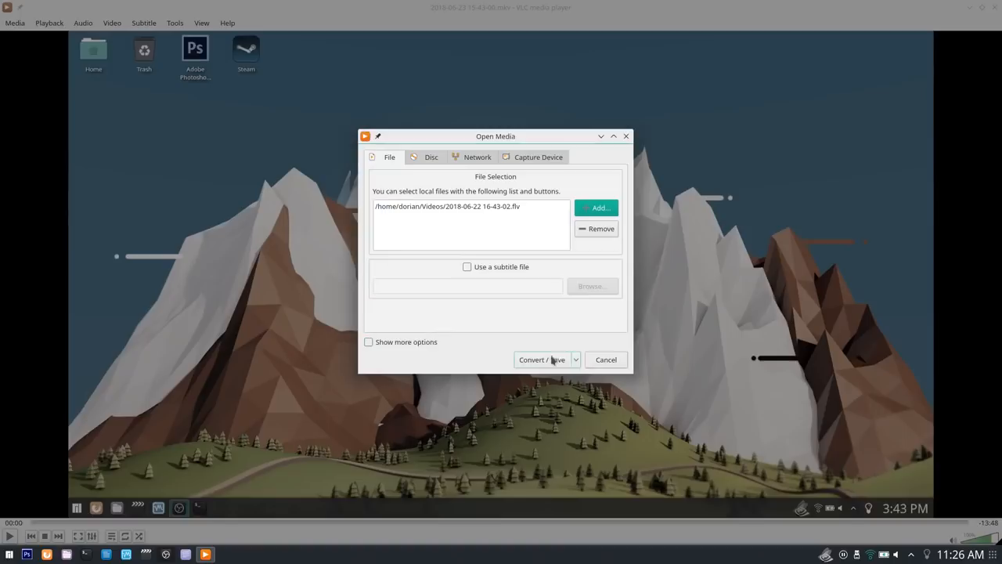
left_click(543, 359)
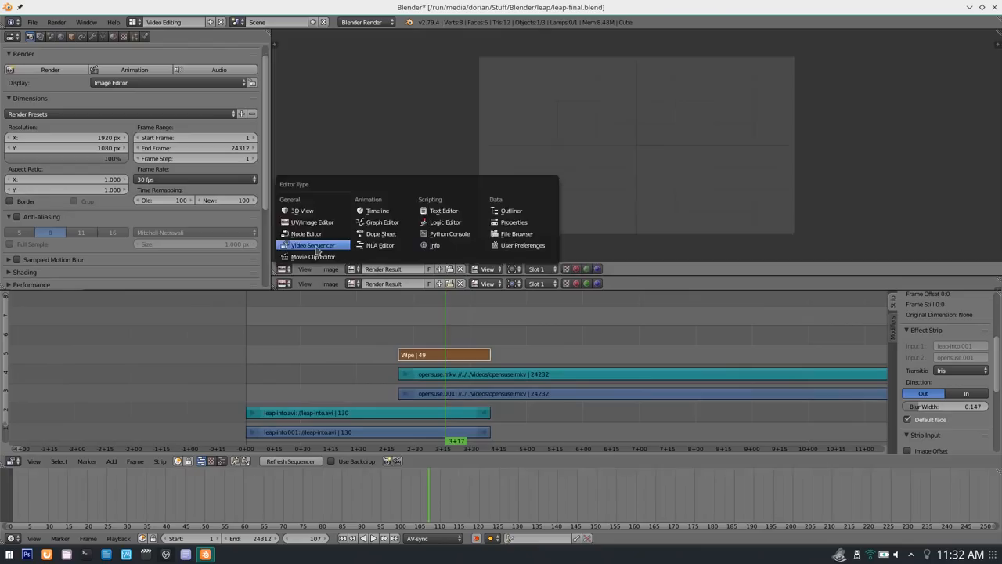
Step: Change the Blender editor area's type to Video Sequencer
left_click(313, 244)
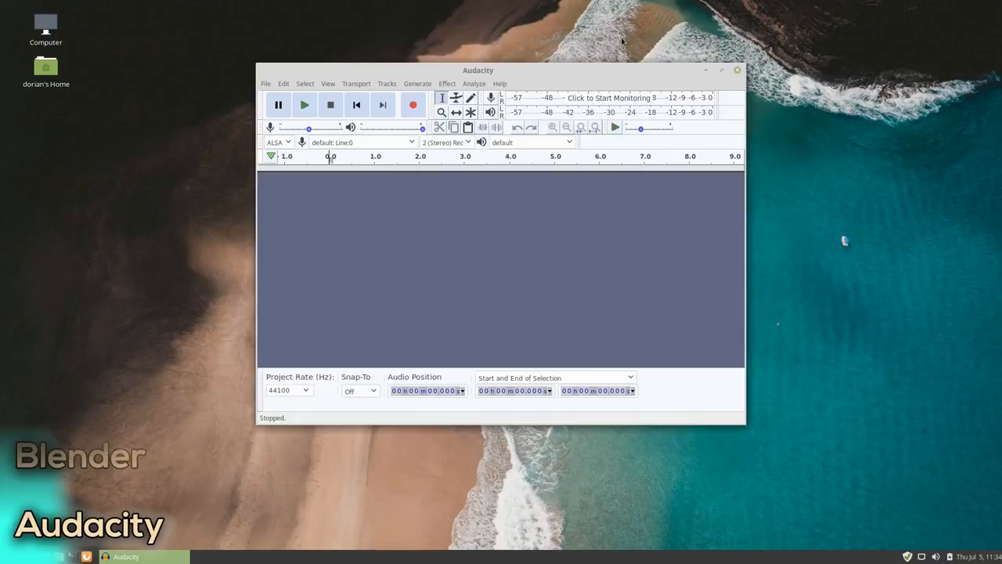
Step: Bring up Audacity's empty project window, ready to record
left_click(430, 97)
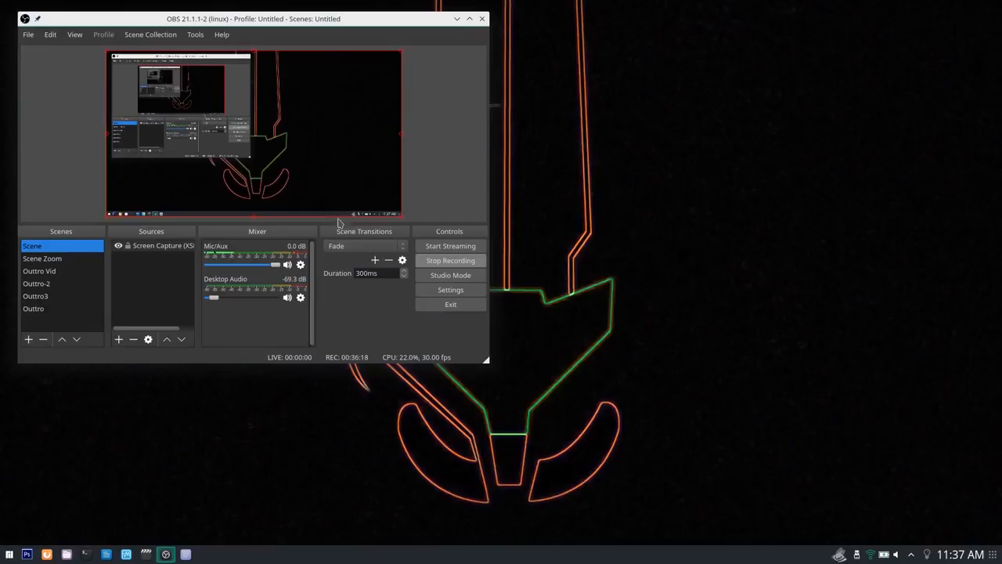
Step: Show the OBS Studio window with the Screen Capture source, mixer and active recording
left_click(450, 290)
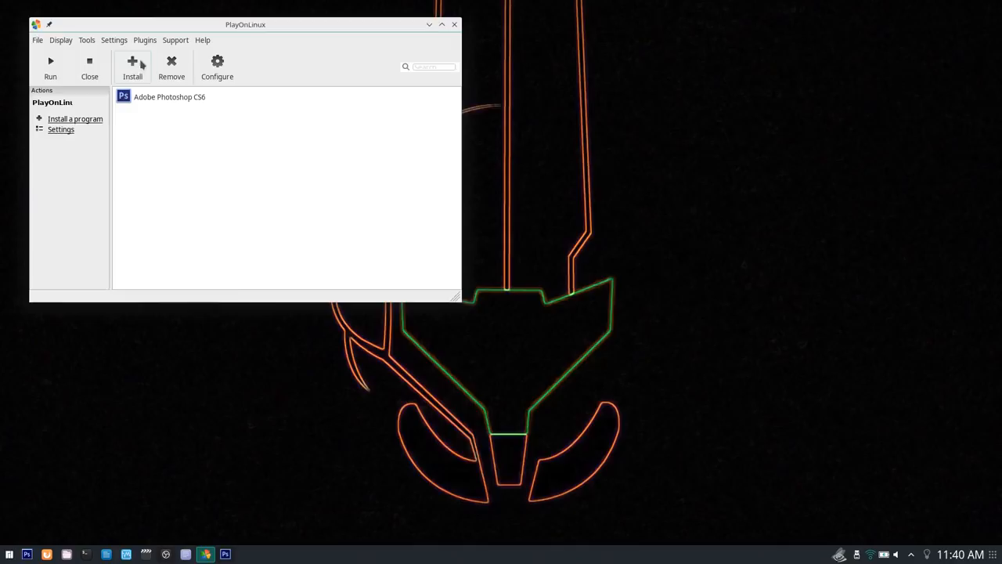
left_click(216, 68)
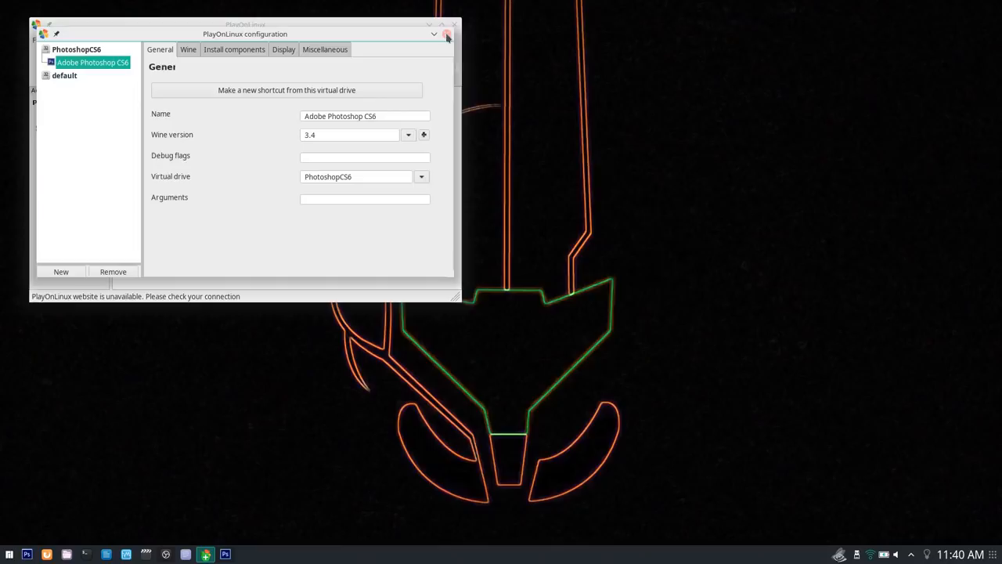
left_click(447, 34)
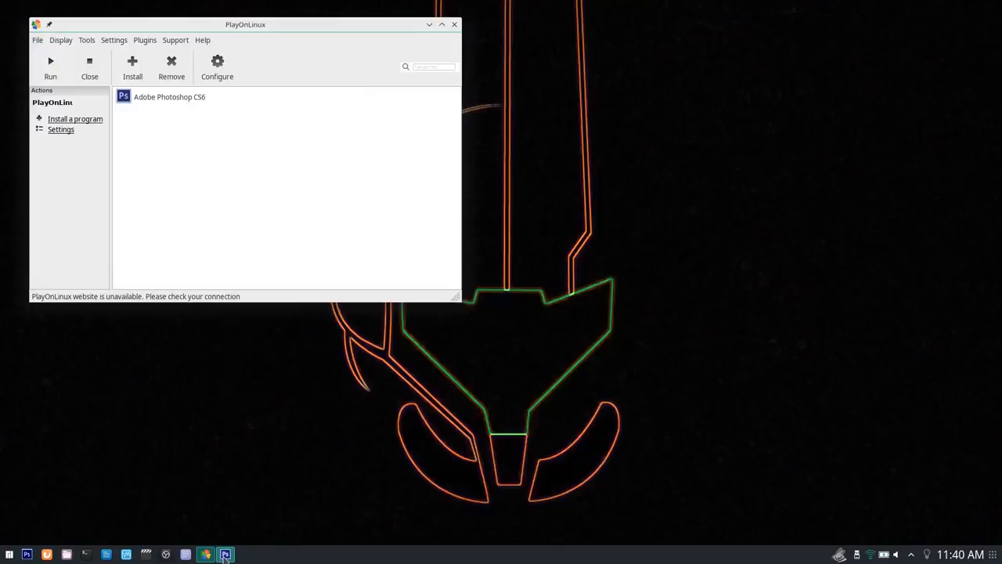
Step: Give the Text Effects title a black stroke and a drop shadow with adjusted spread
left_click(225, 555)
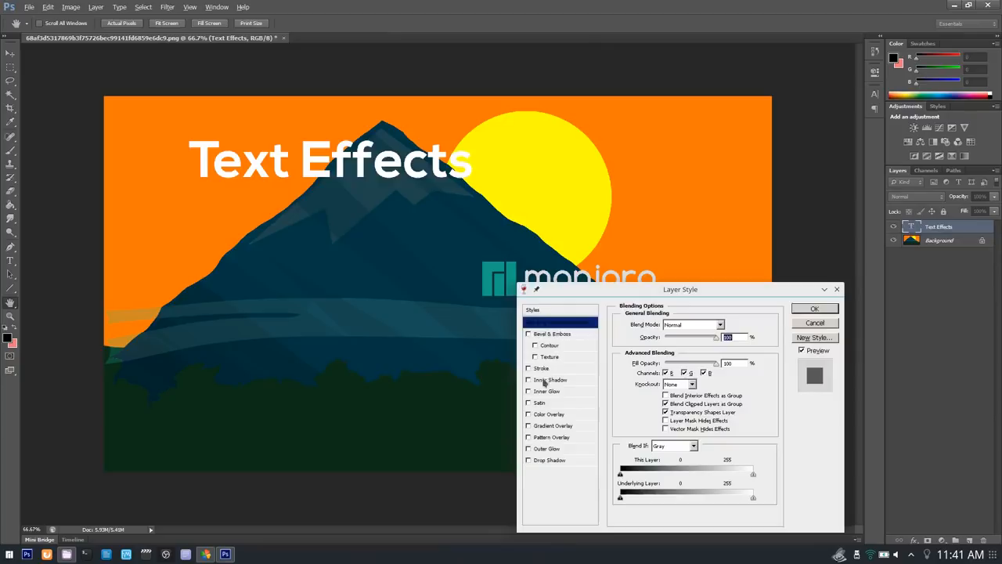
left_click(528, 368)
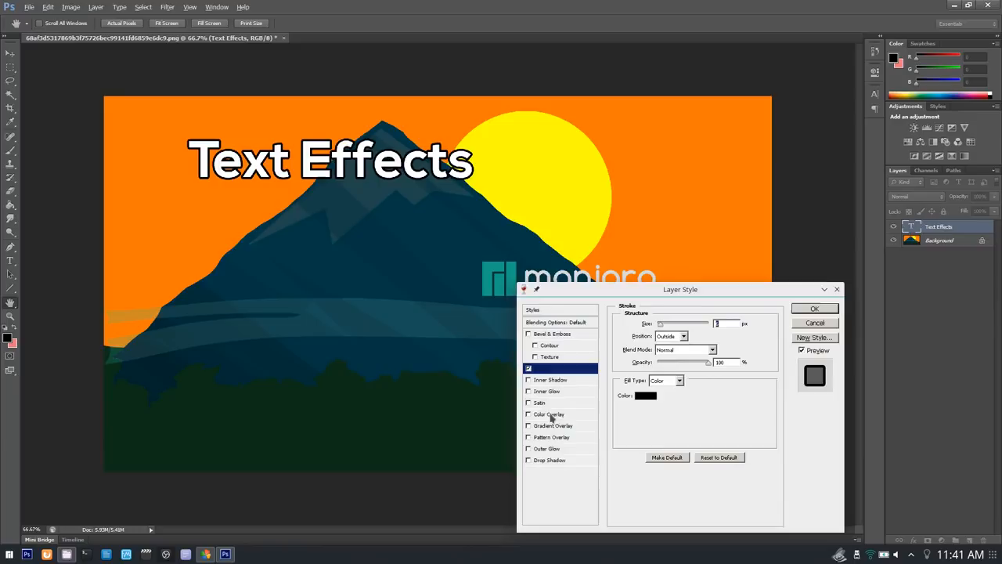
left_click(550, 459)
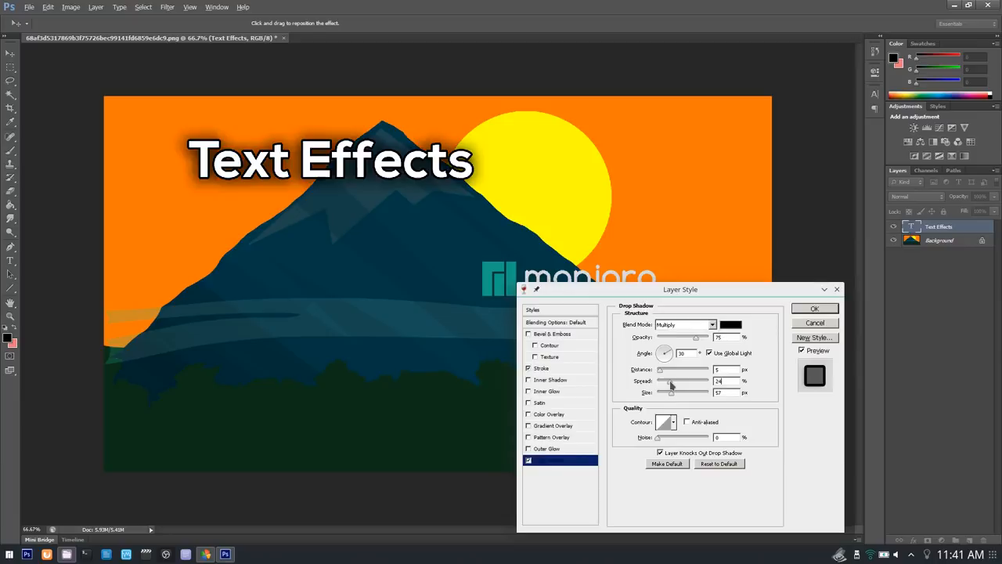
left_click(814, 307)
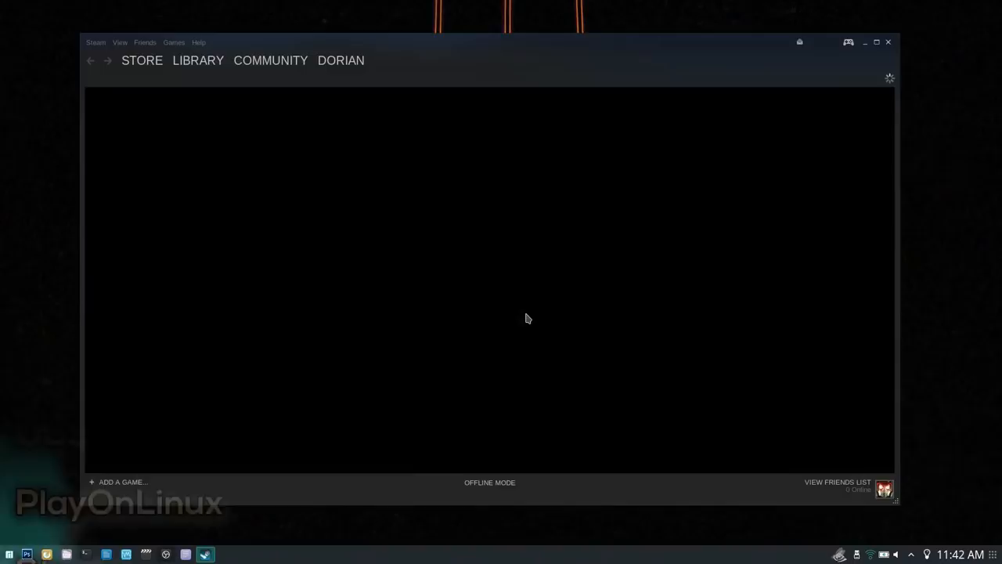
Step: Show the Steam library and select Cities: Skylines from the game list
left_click(198, 60)
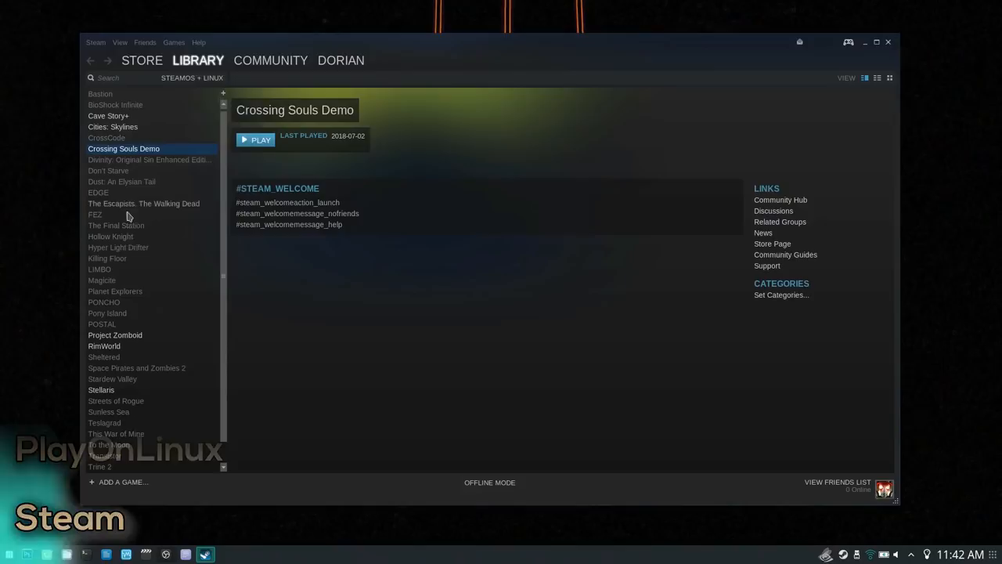
left_click(112, 126)
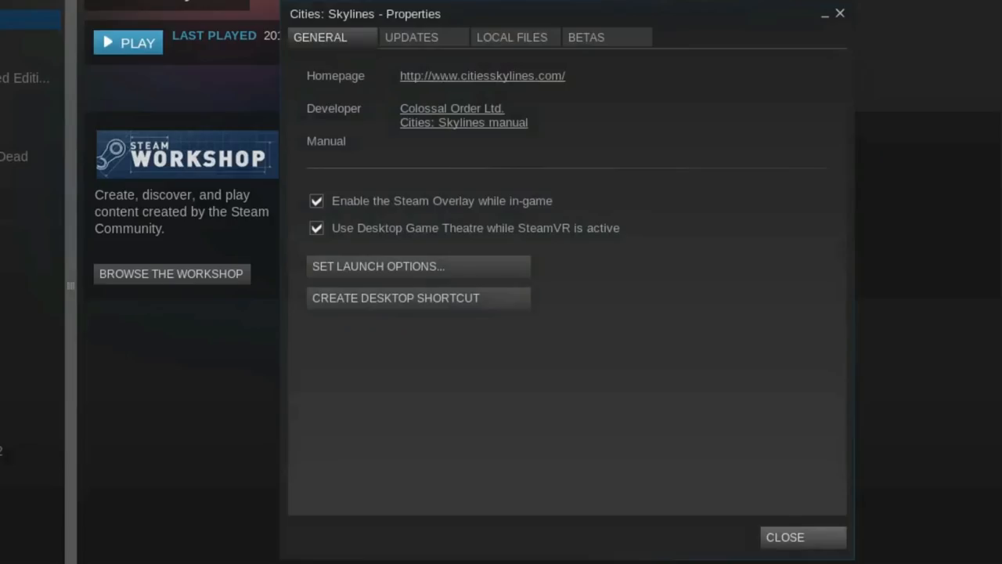
Step: Enter 'optirun %command%' as the Cities: Skylines launch options
left_click(784, 537)
type("optirun %command%")
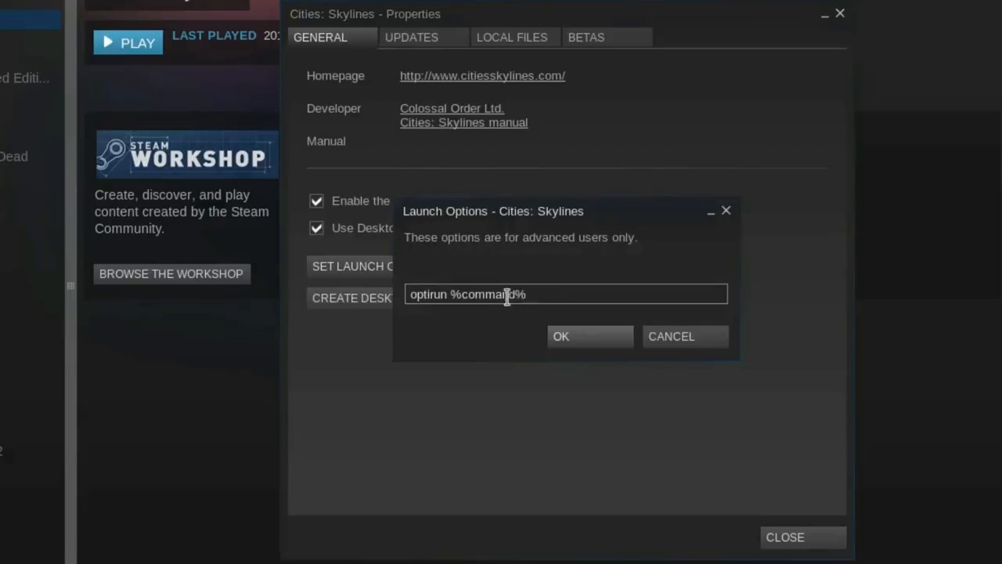
left_click(560, 335)
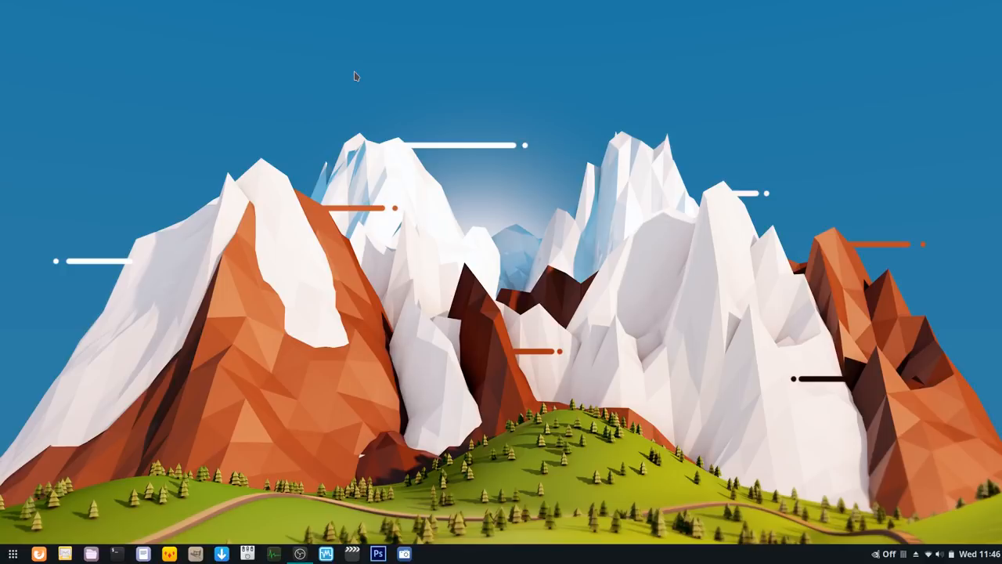
Step: Open the application grid from the dock's Show Applications icon
left_click(12, 554)
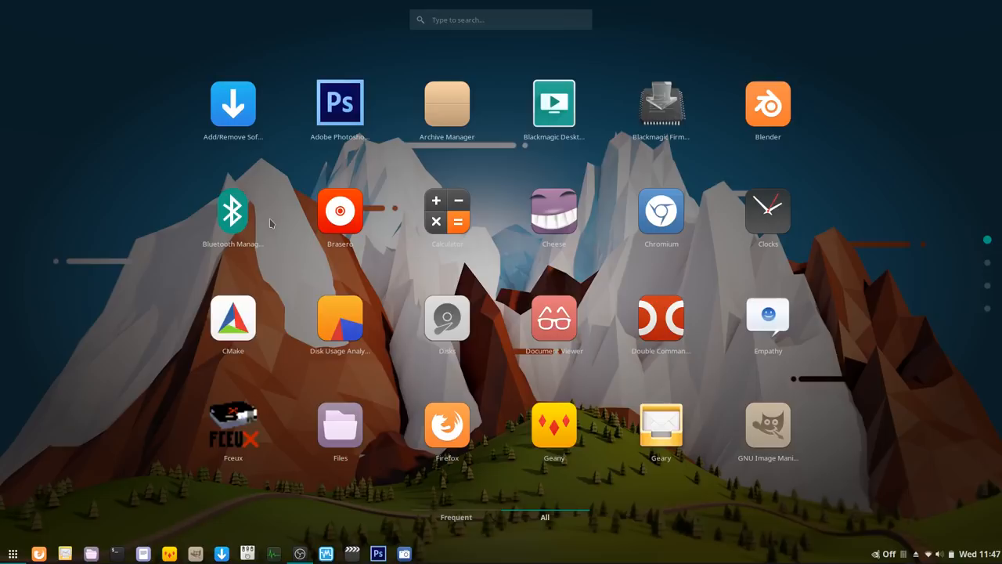